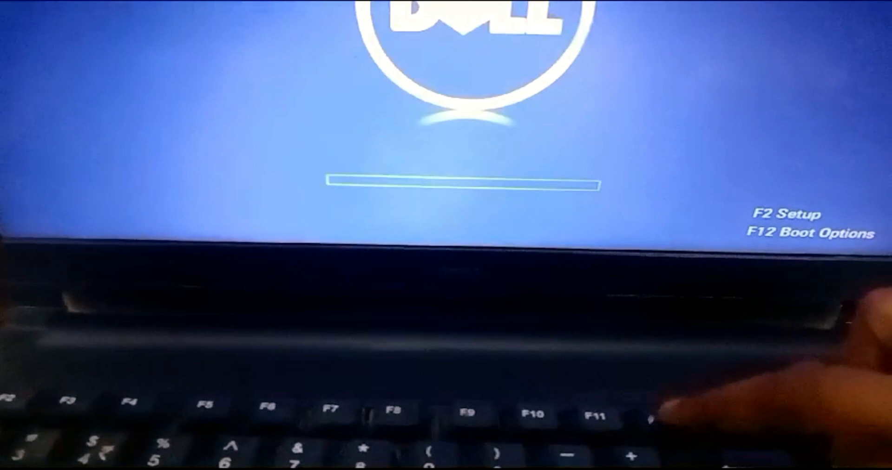
Step: Open the F12 one-time boot menu and move toward Enter Setup
{"action": "key", "text": "F12"}
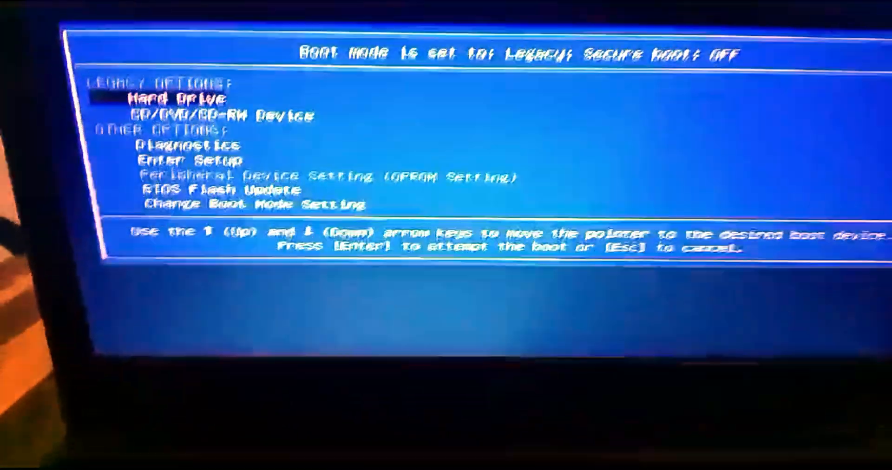
{"action": "key", "text": "Down"}
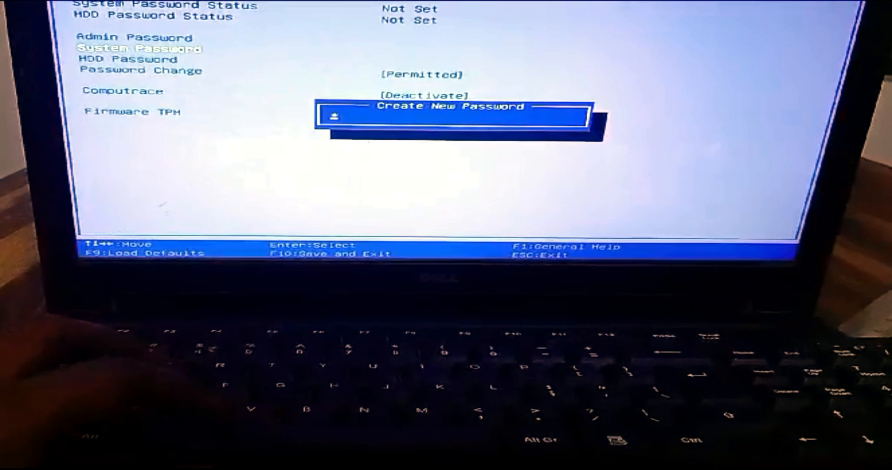
Step: Enter the new system password and retype it to confirm
{"action": "type", "text": "****"}
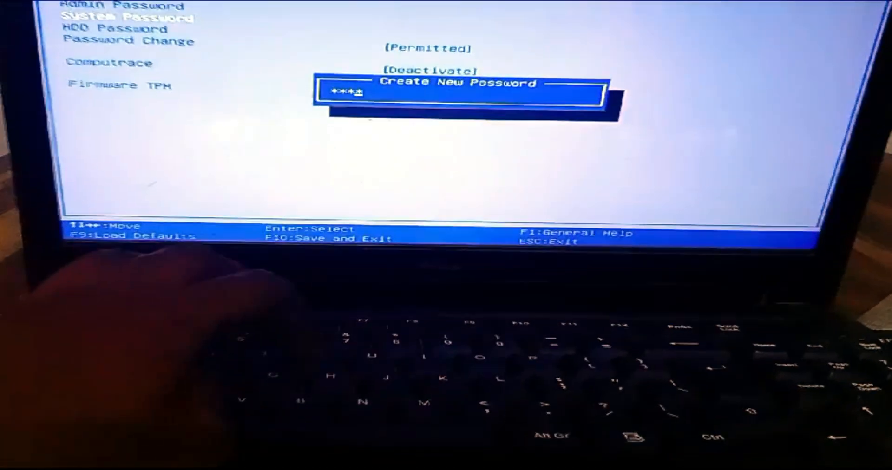
{"action": "type", "text": "****"}
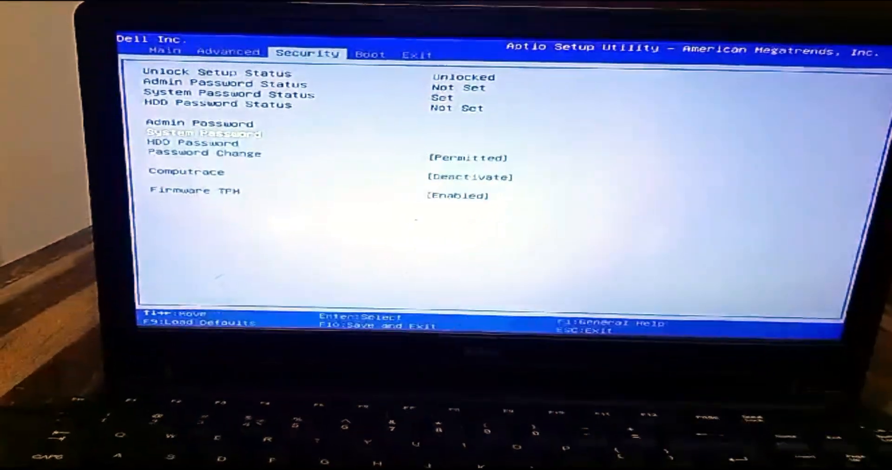
Step: Bring up the F10 Save & reset confirmation prompt
{"action": "key", "text": "F10"}
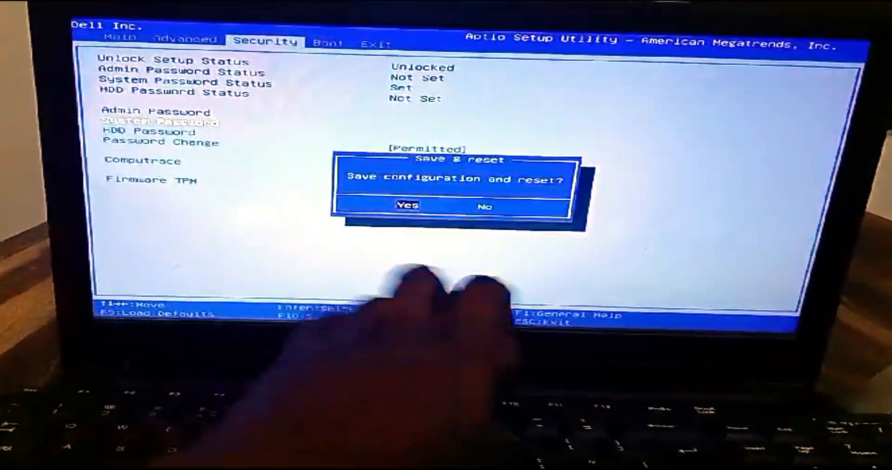